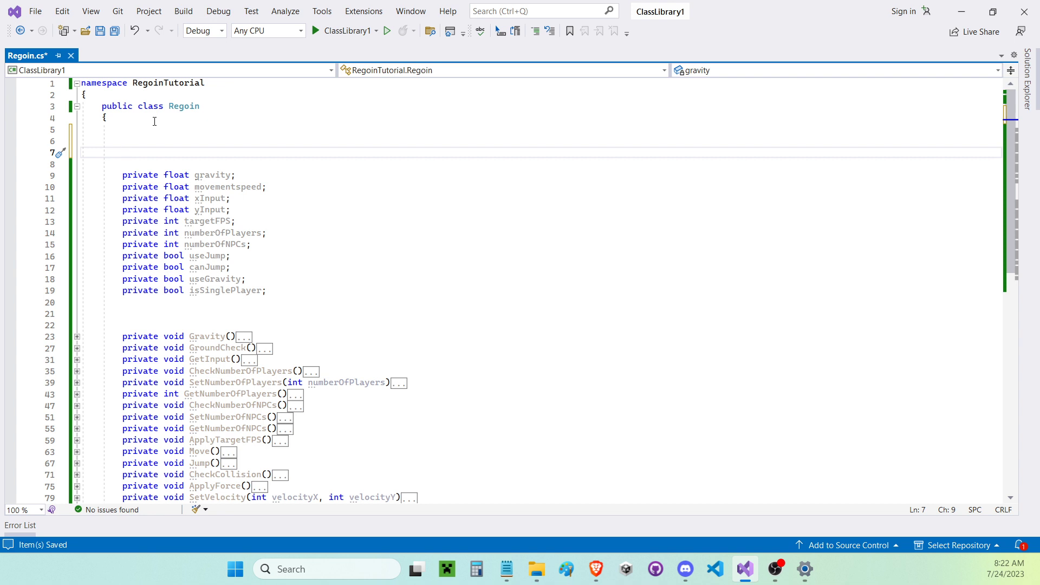
Surround the private variable declarations with #region and #endregion markers, accepting the endregion IntelliSense suggestion
type("#re")
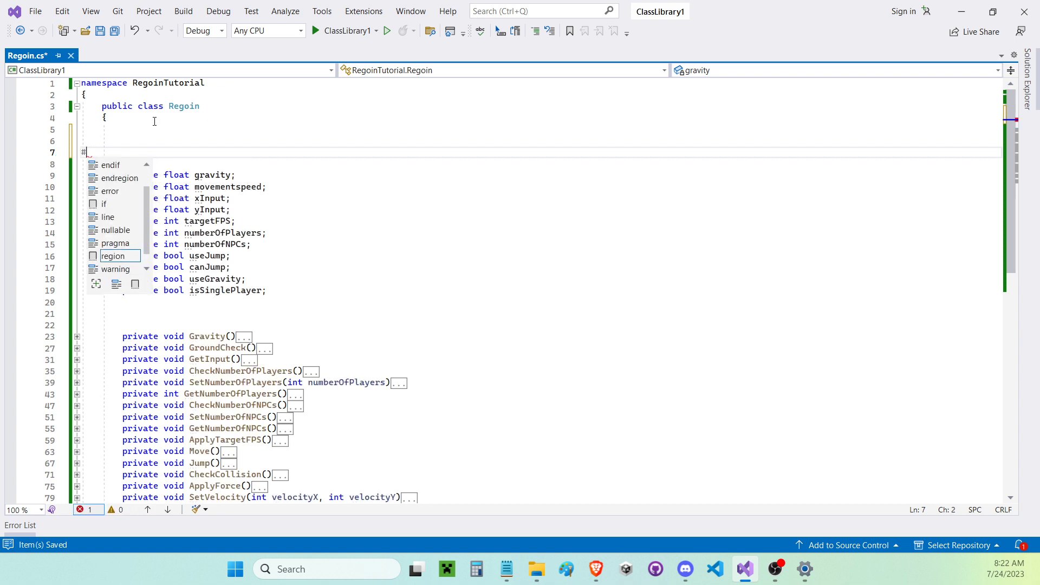
type("region")
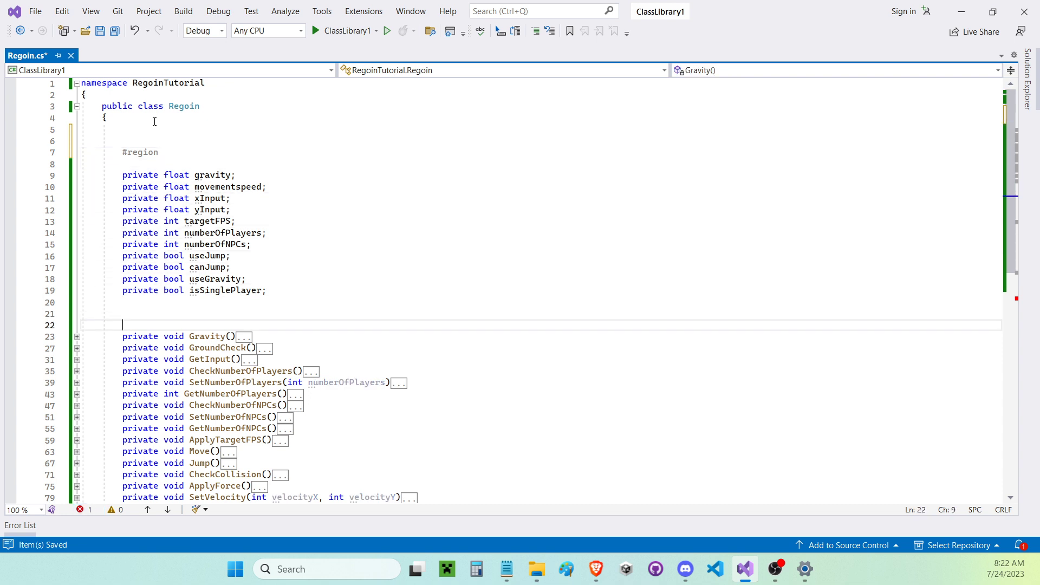
type("#e")
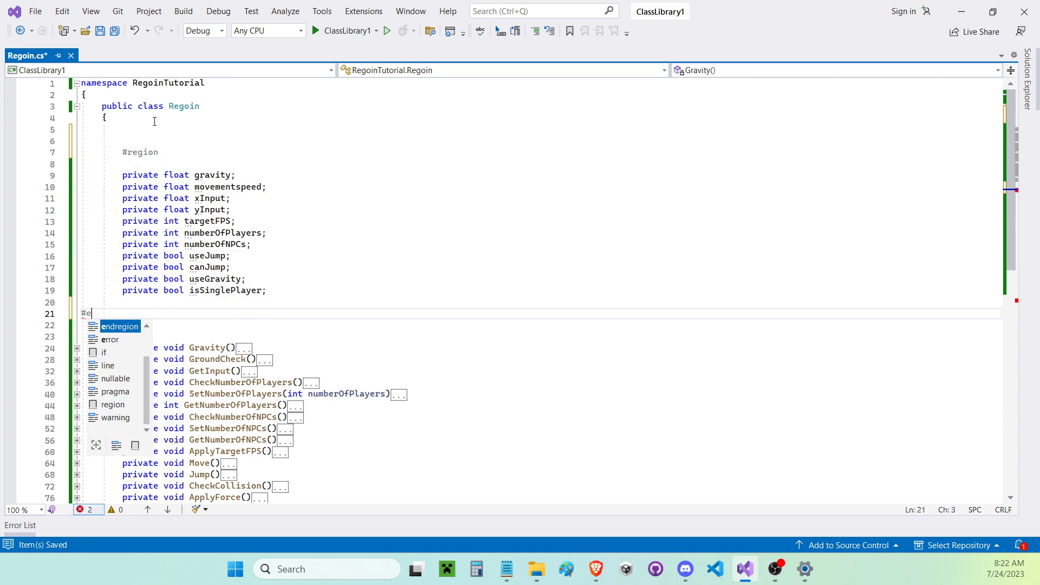
key("Tab")
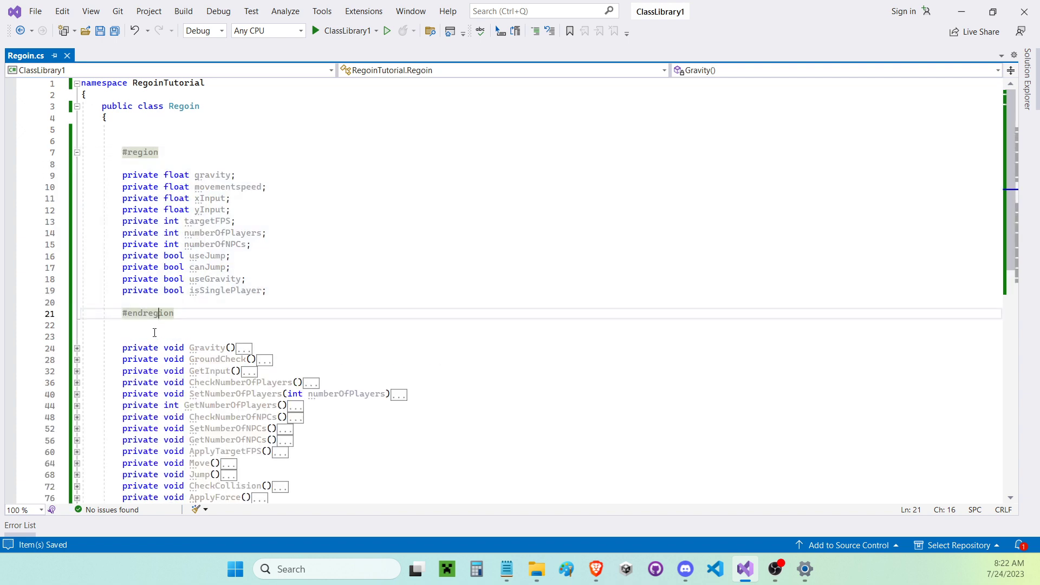
type("private bool isEnemy;")
type("#region")
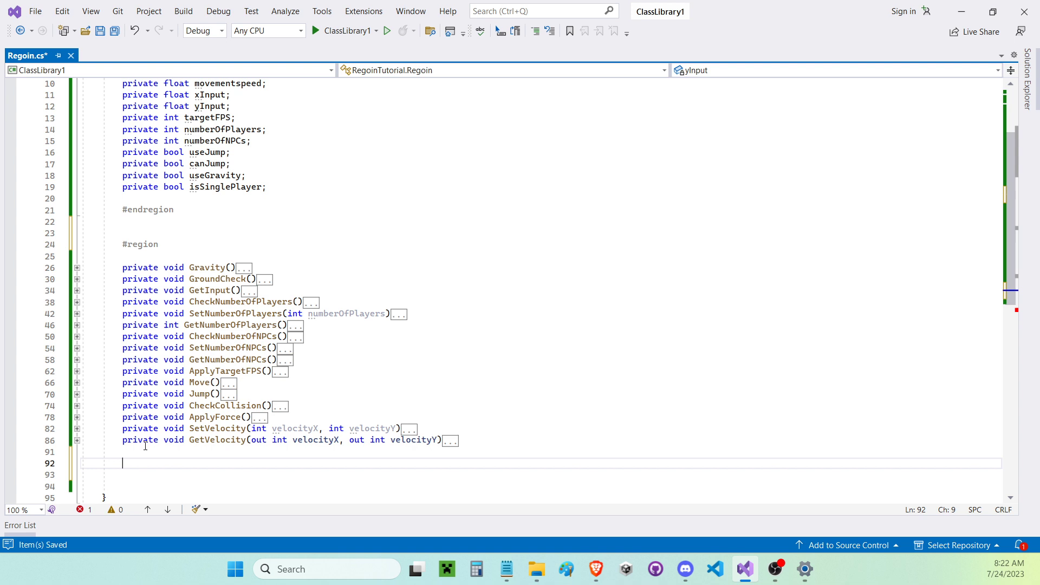
Close the functions block with #endregion after the last private function declaration
type("#endregion")
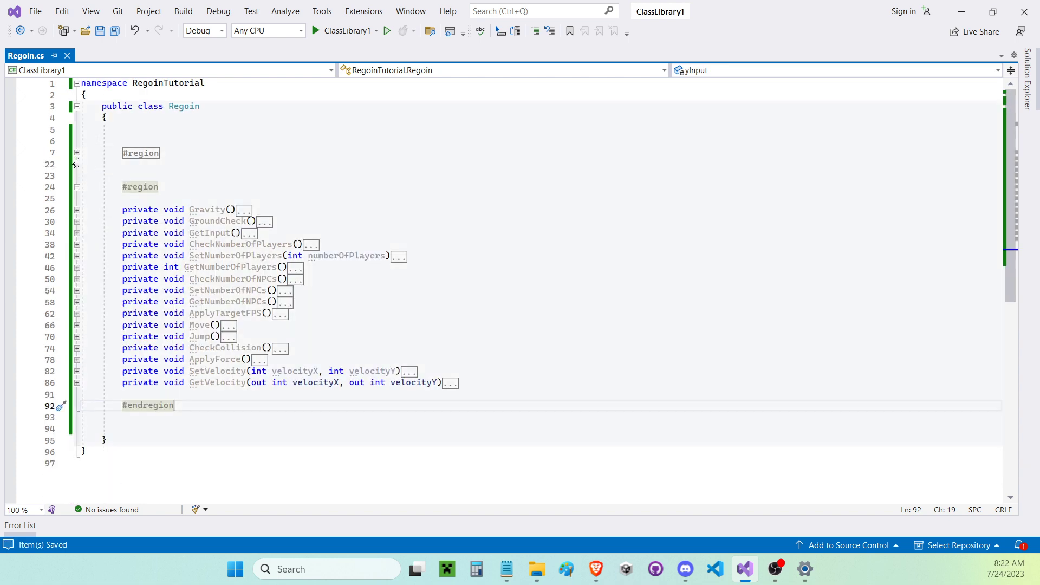
left_click(76, 188)
type(" V")
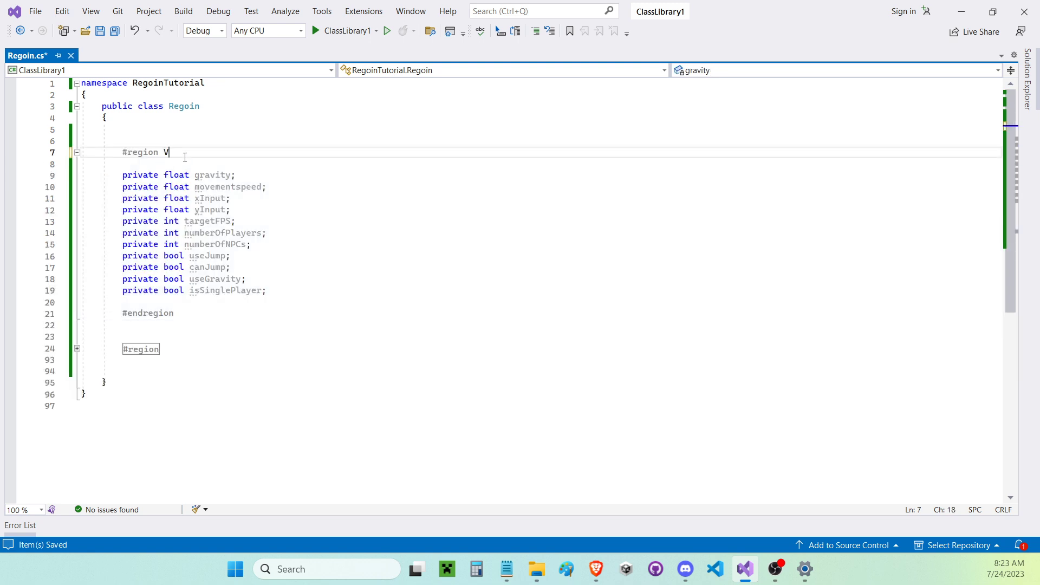
Name the variables region 'Veriabel' and collapse it to a single labeled line
type("eriab")
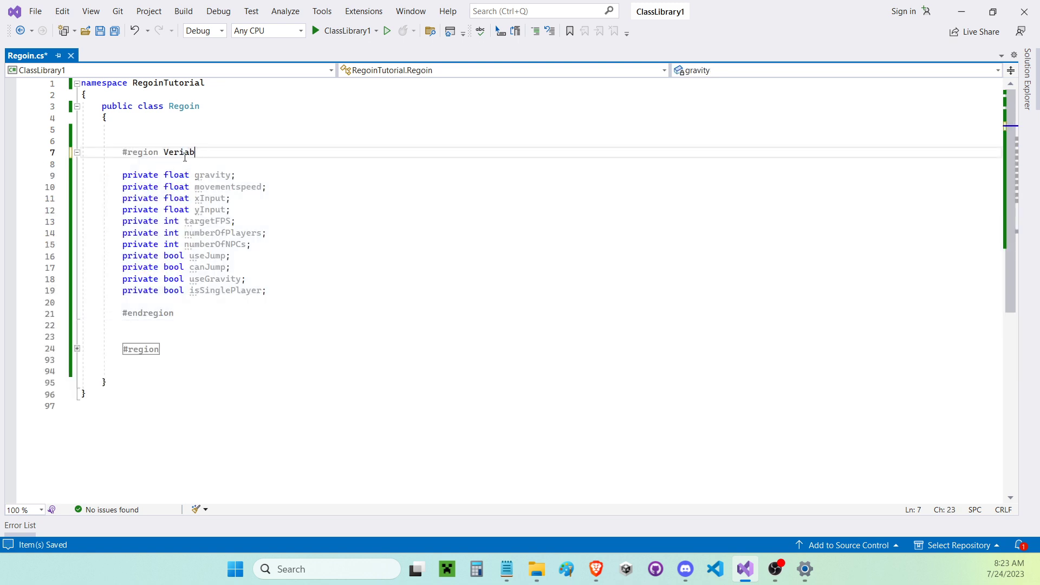
type("el")
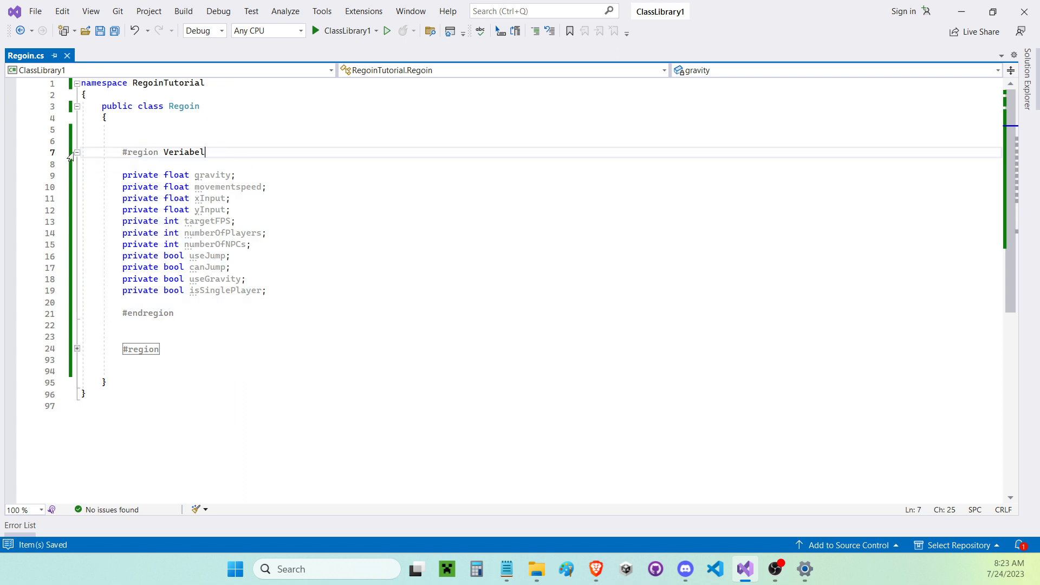
left_click(77, 151)
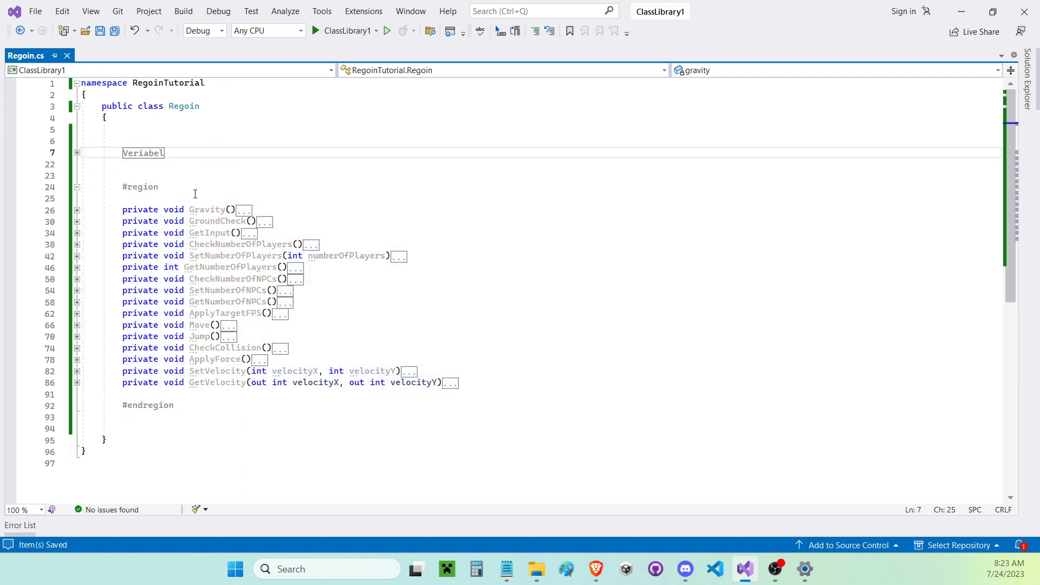
Name the functions region 'Functions' and collapse it as well
type("Functions")
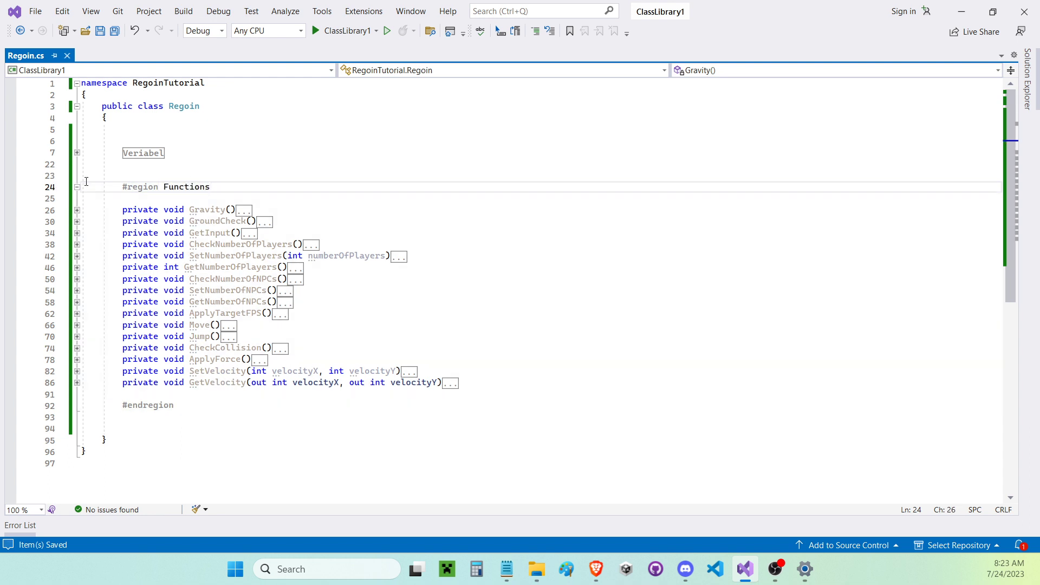
left_click(76, 187)
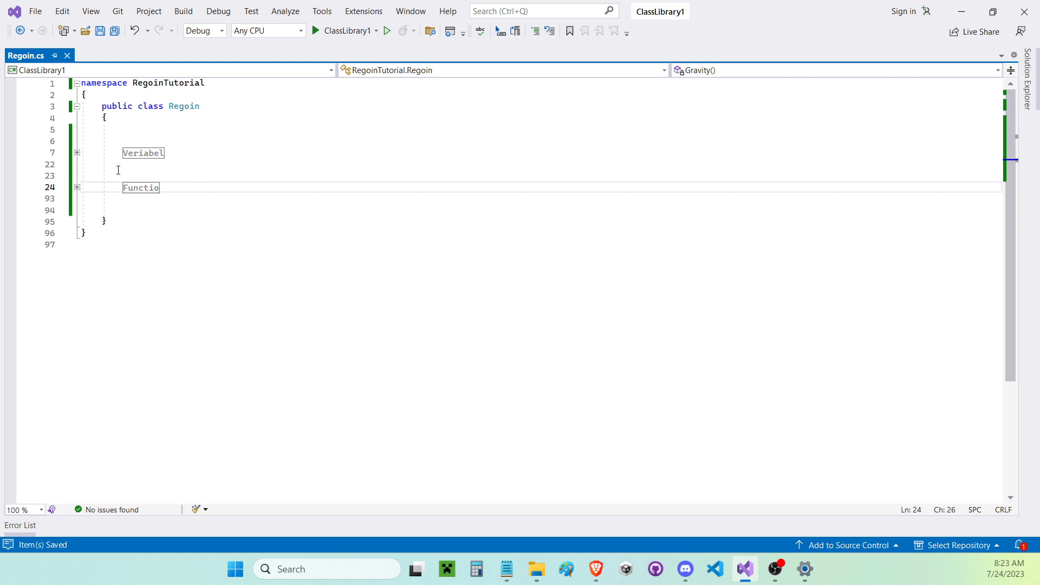